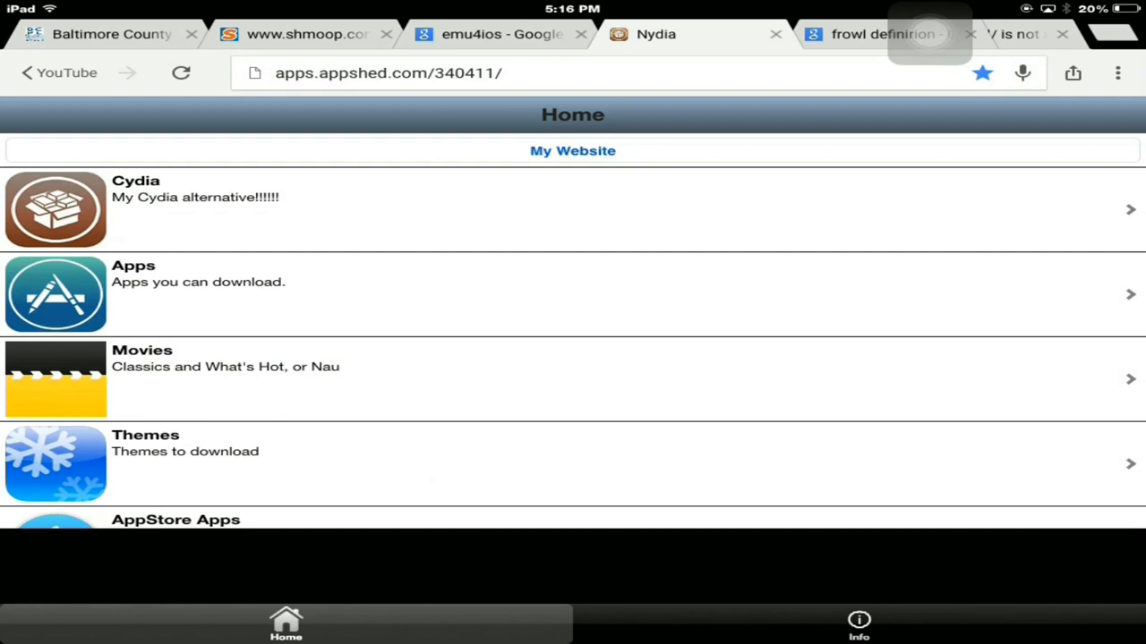
Load apps.appshed.com/340411/ in a new Chrome tab showing the AppShed app list.
left_click(388, 72)
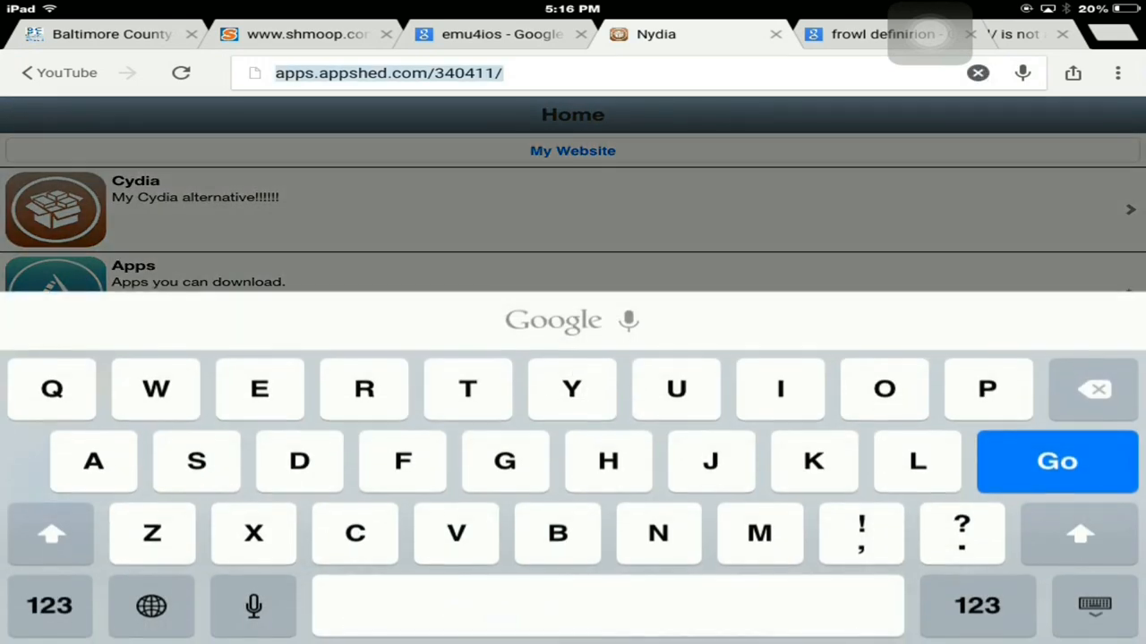
left_click(389, 72)
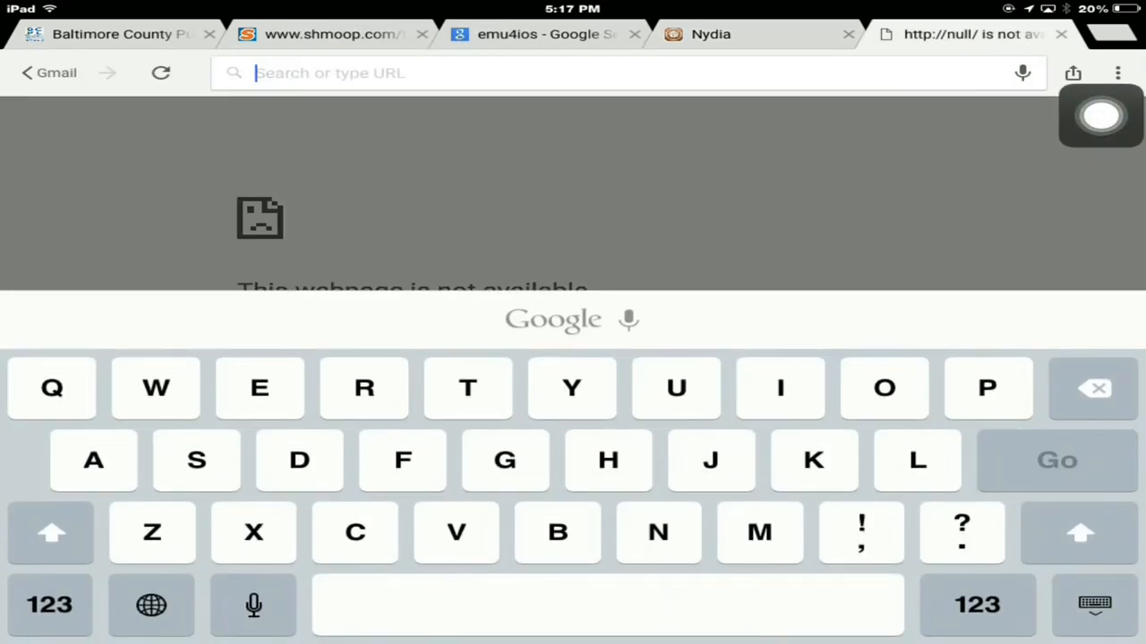
type("http://apps.appshed.com/340411/")
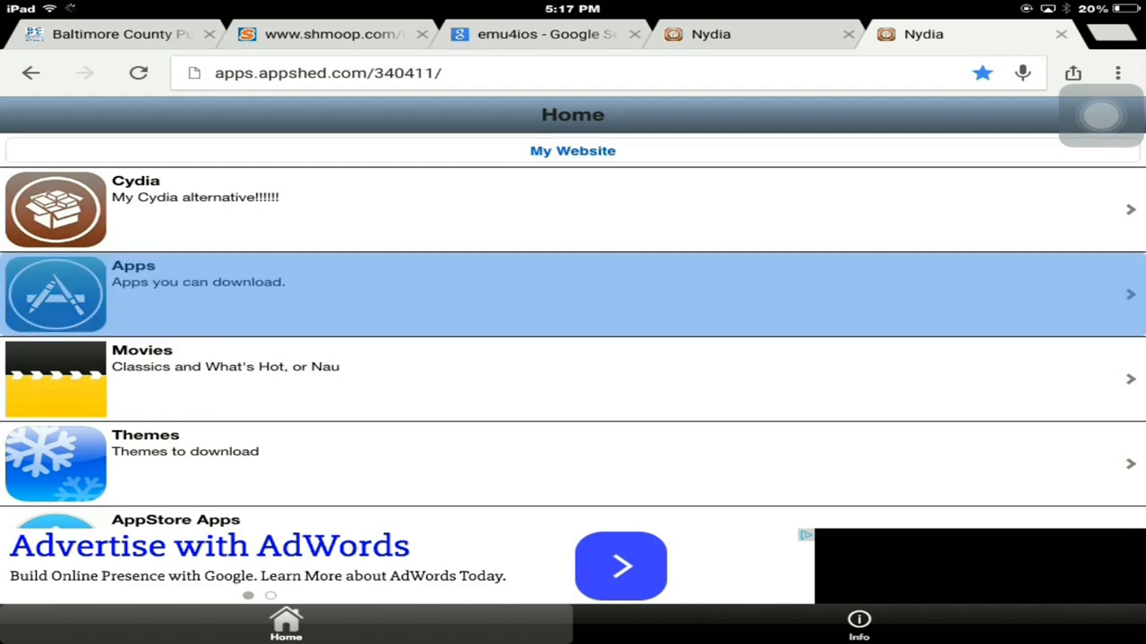
Find Shou in the Apps list, confirm its install in the shou.tv prompt, and return Home.
left_click(573, 294)
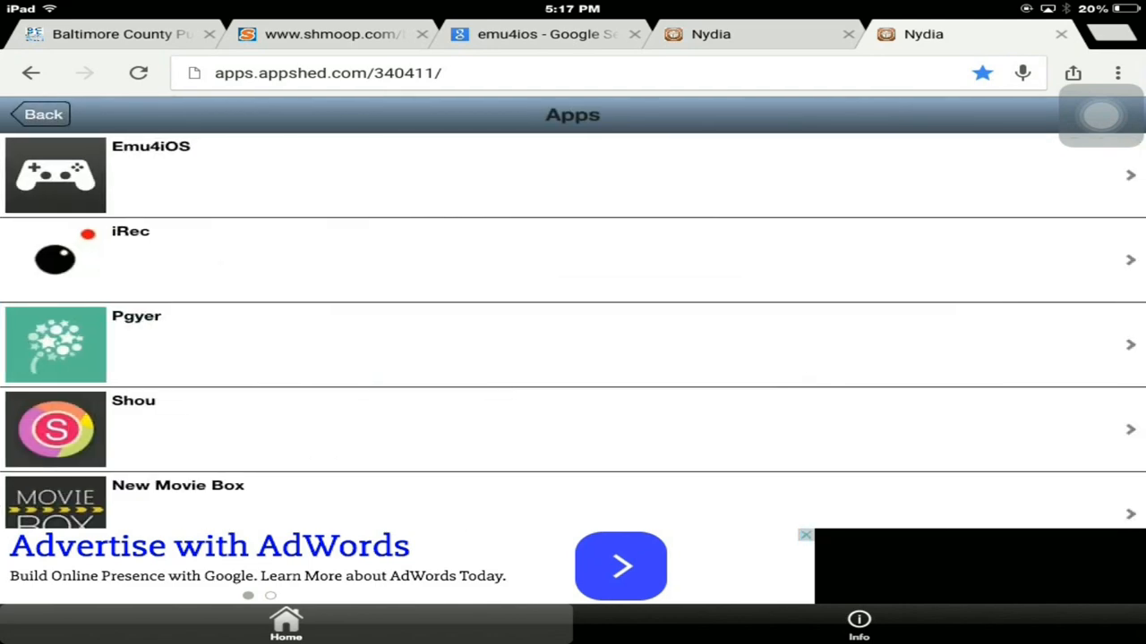
scroll("down", 3)
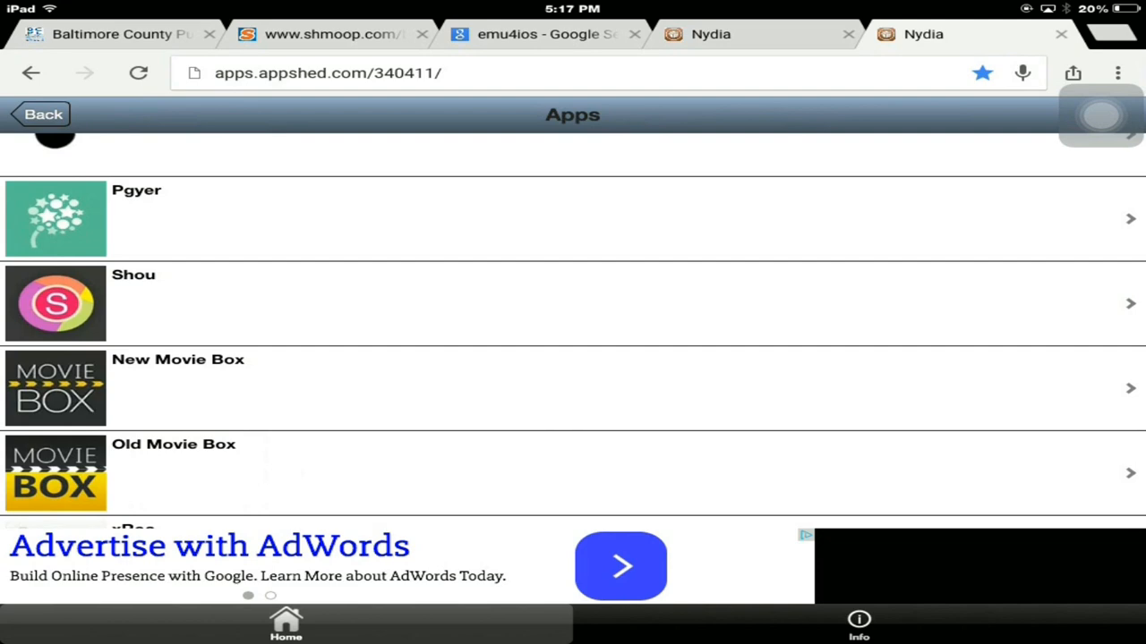
scroll("down", 3)
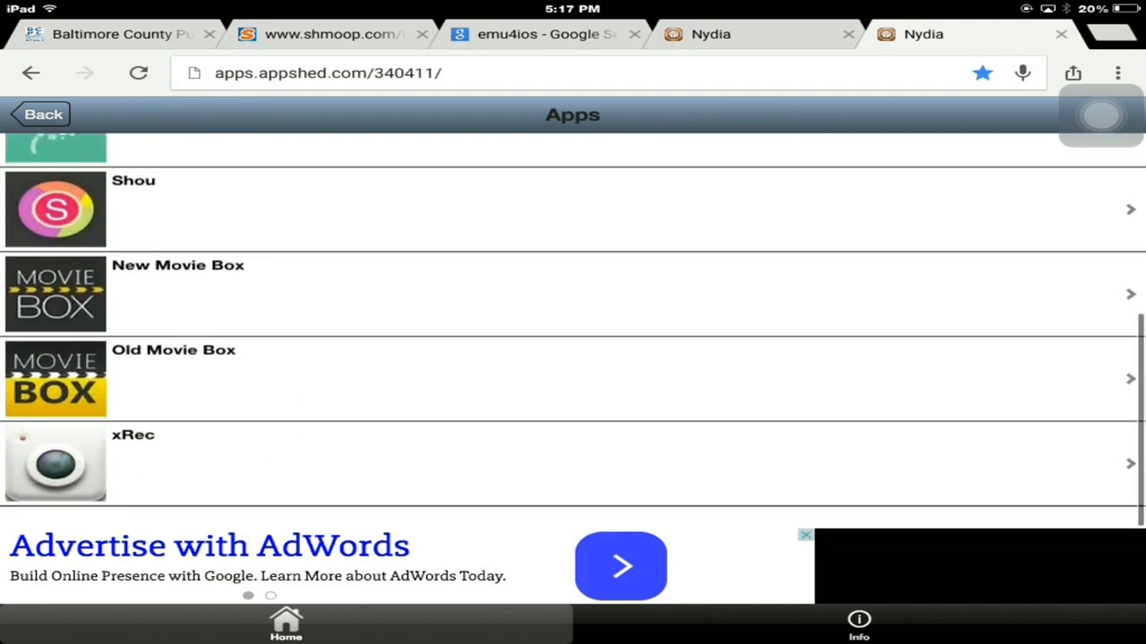
scroll("down", 3)
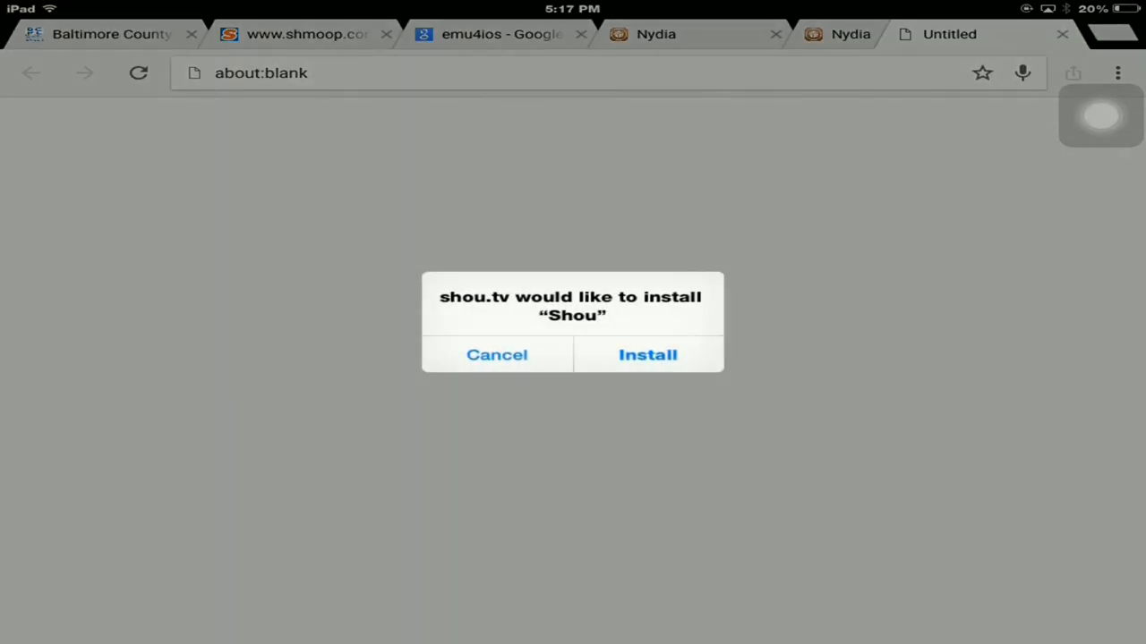
left_click(498, 354)
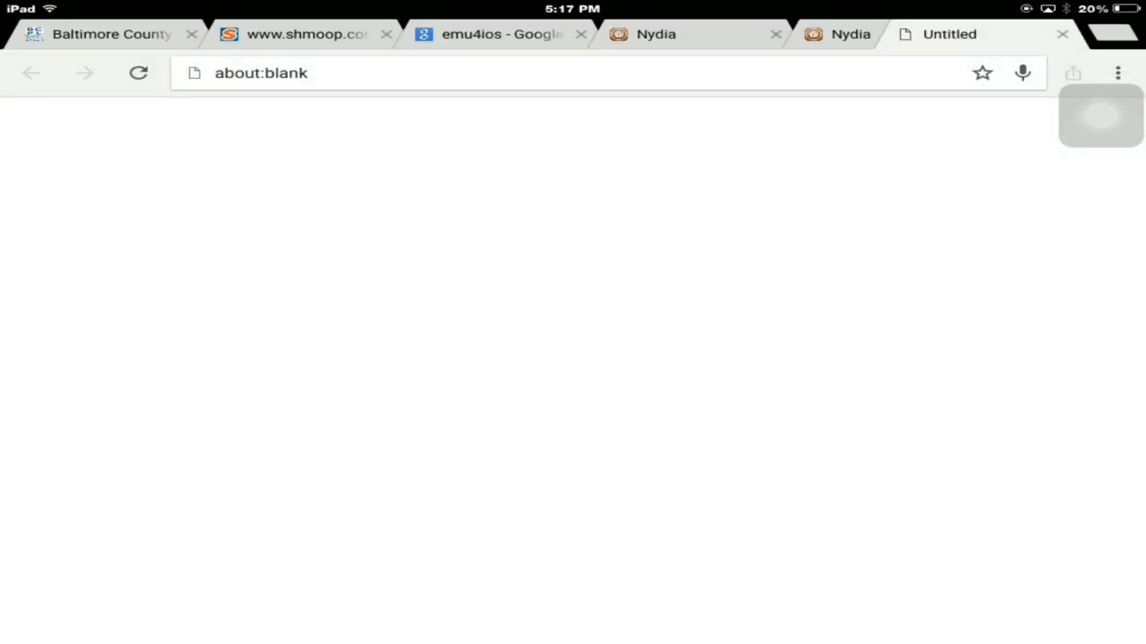
key("home")
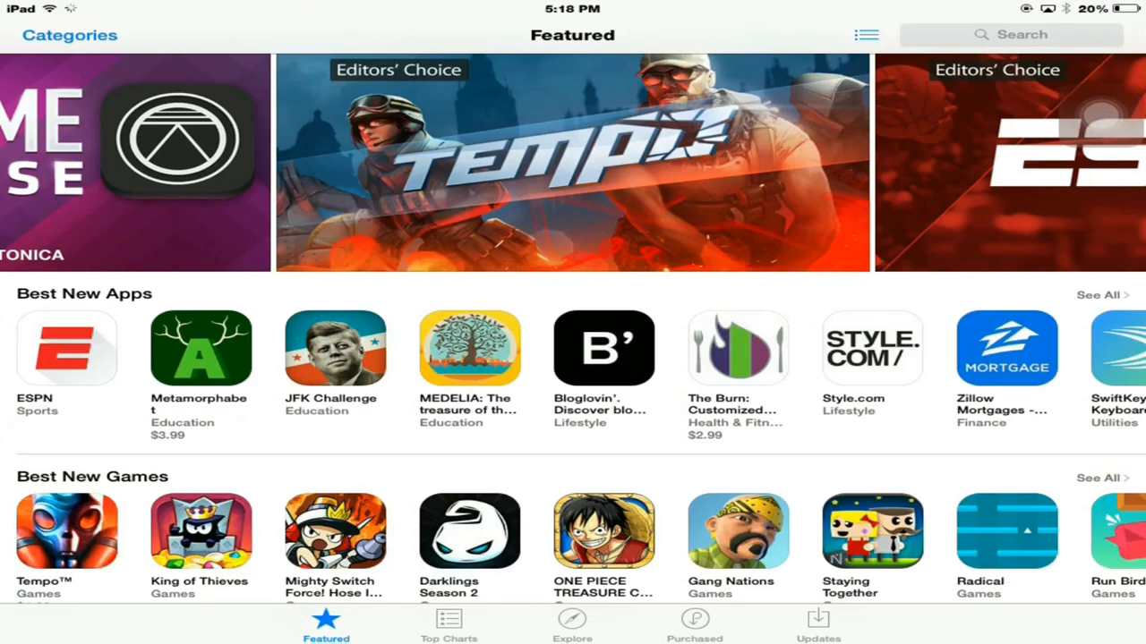
Search the App Store for 'shou' and launch Shou.TV on its live-stream home feed.
left_click(1011, 34)
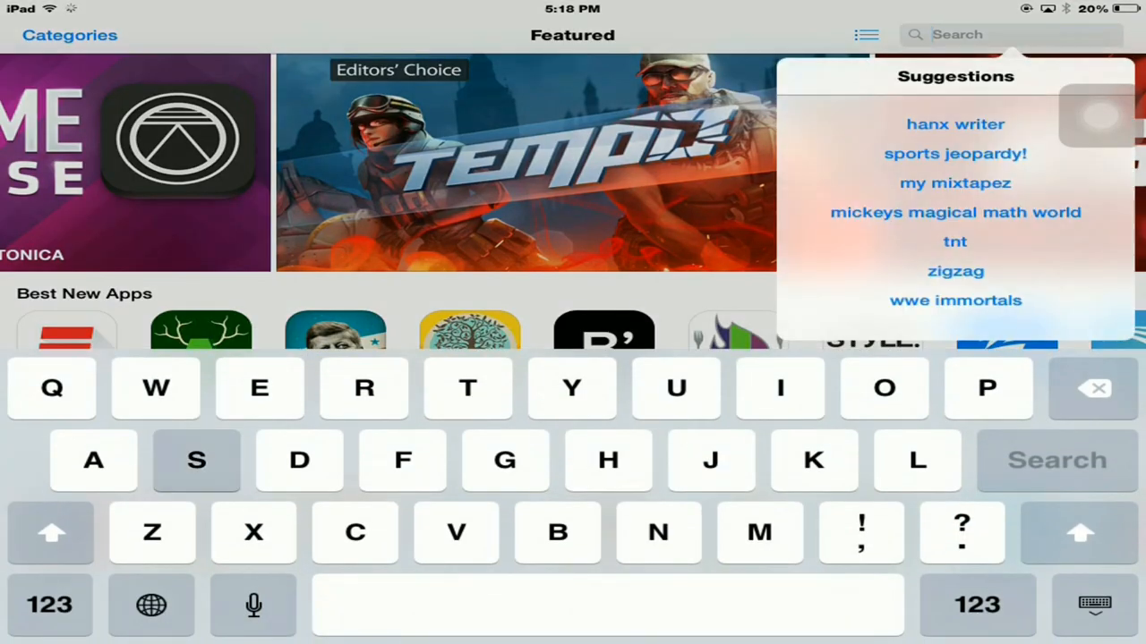
type("shou")
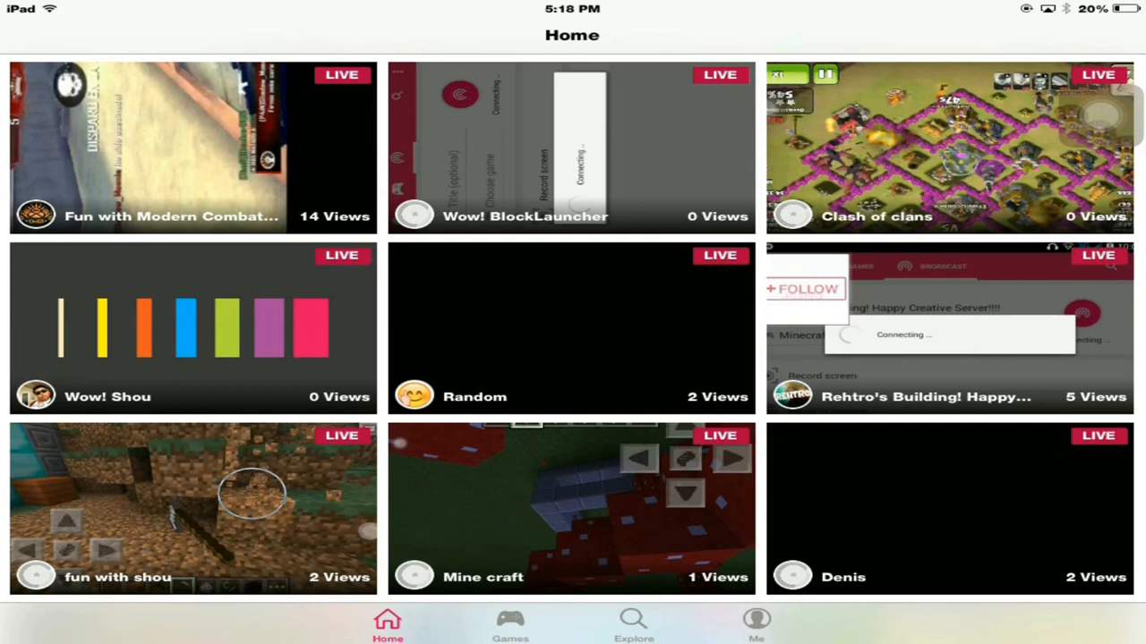
Browse Shou.TV's Games, Explore and Me pages, see no profile videos, then go Home.
left_click(510, 623)
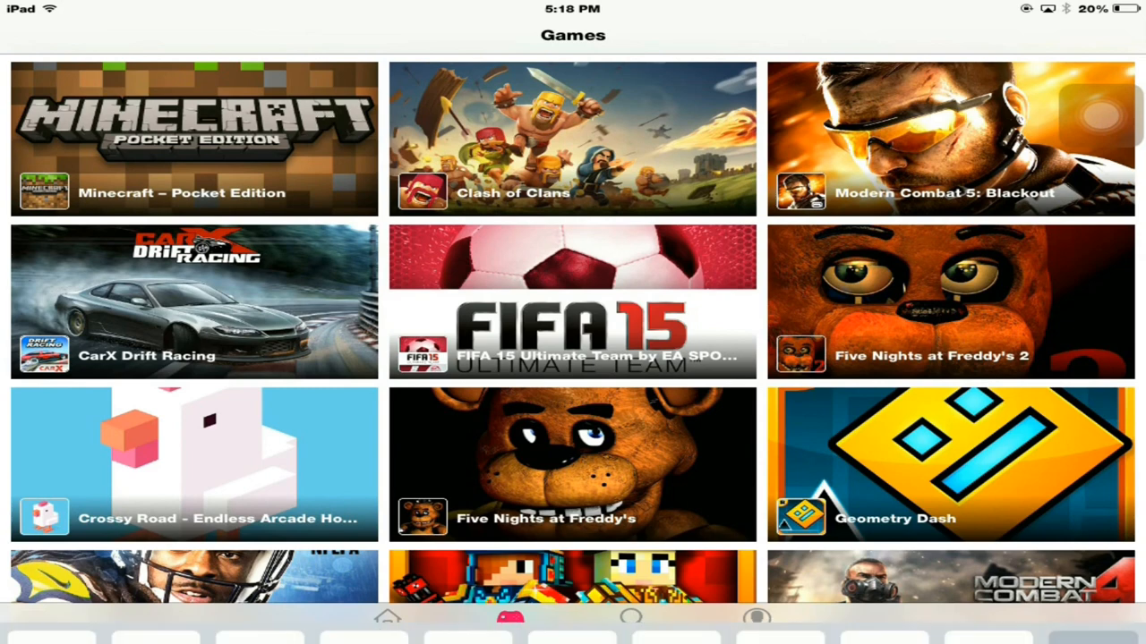
left_click(39, 34)
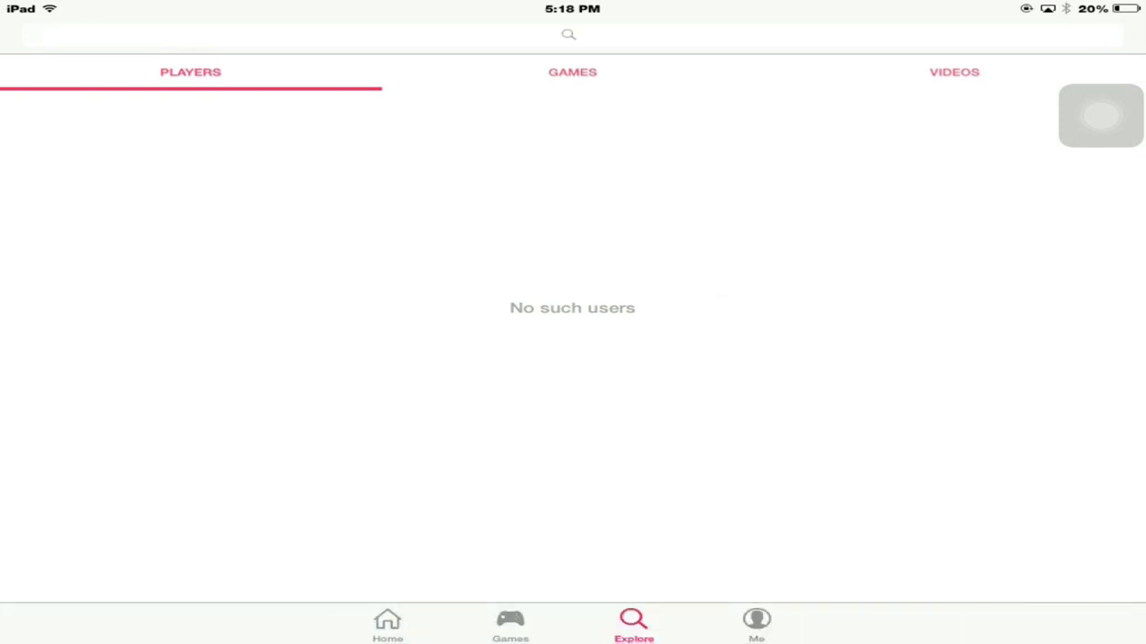
left_click(756, 623)
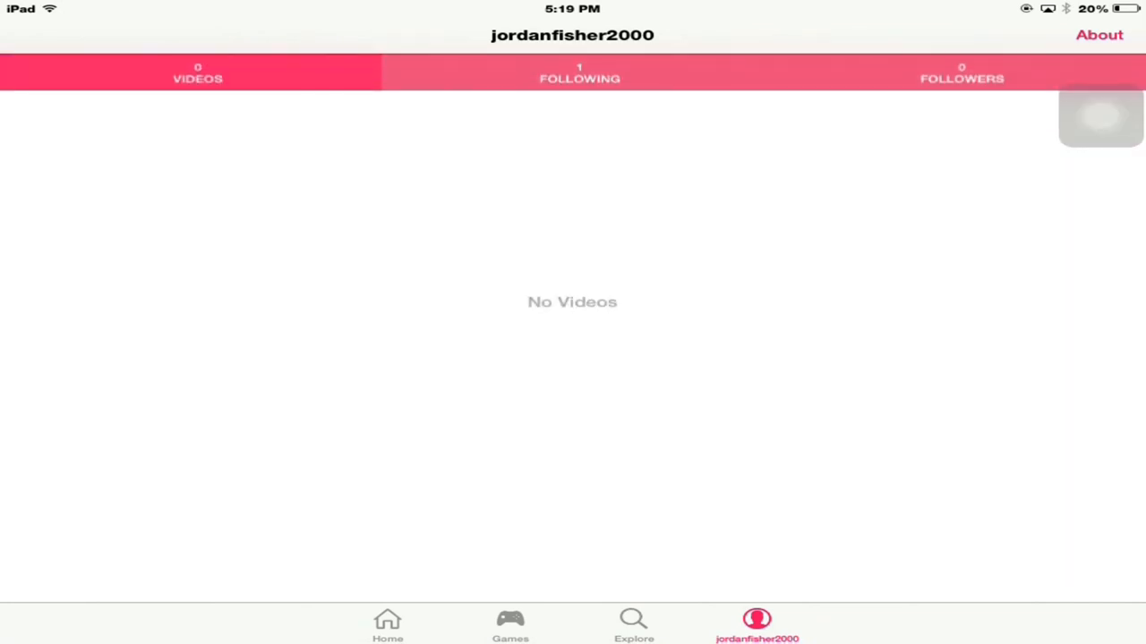
key("home")
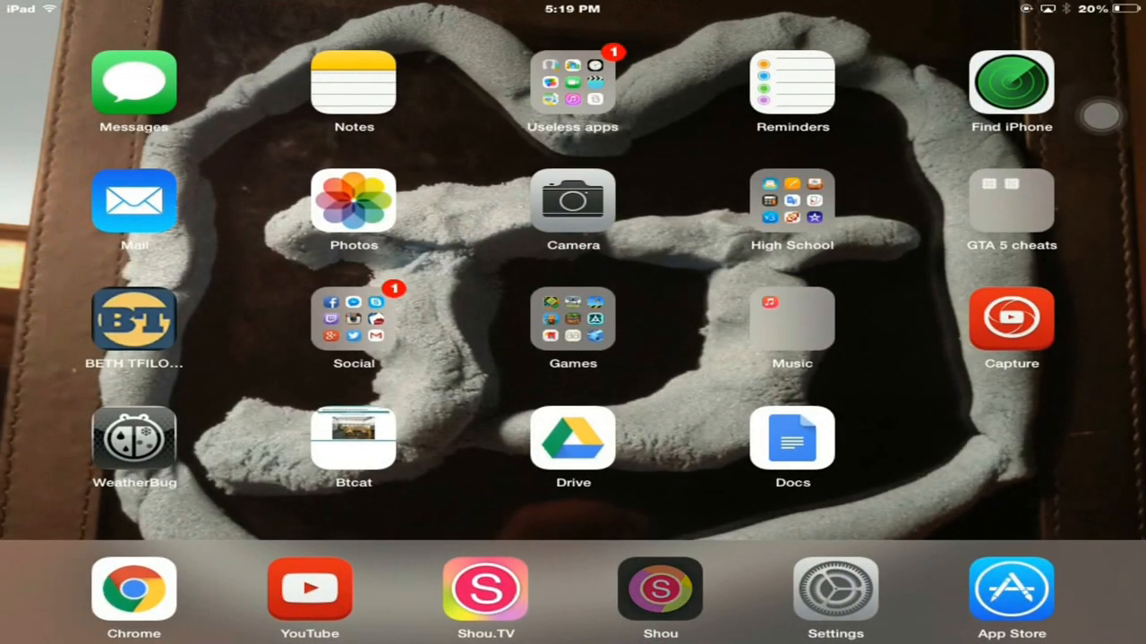
Launch Settings from the dock onto its General page.
left_click(659, 587)
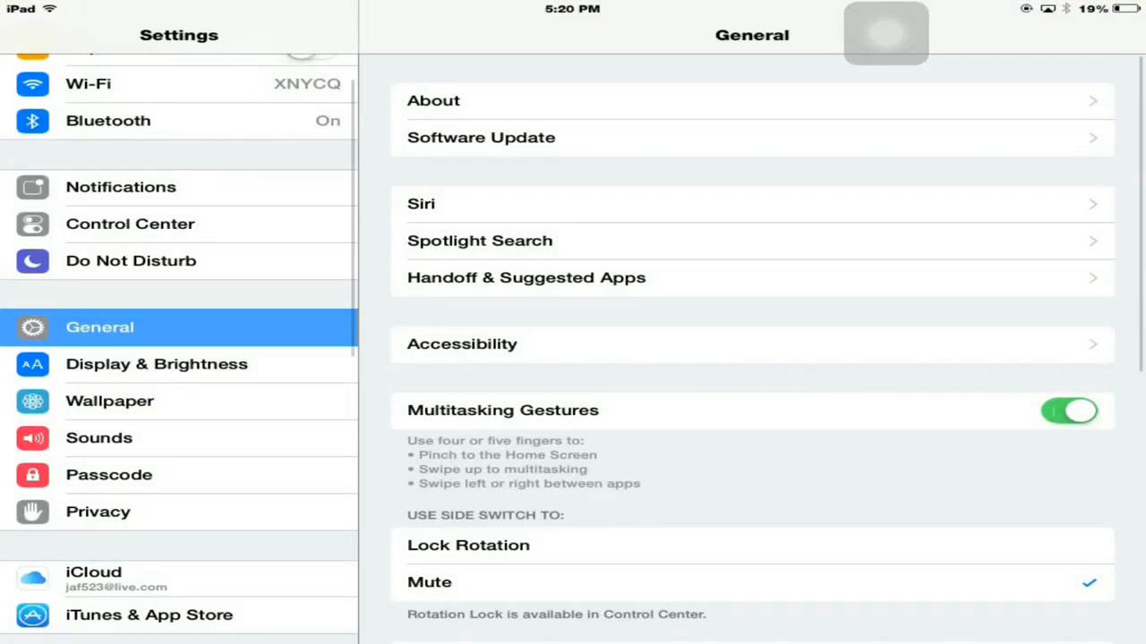
In General > Accessibility, toggle AssistiveTouch off and back on so it ends enabled.
left_click(1069, 410)
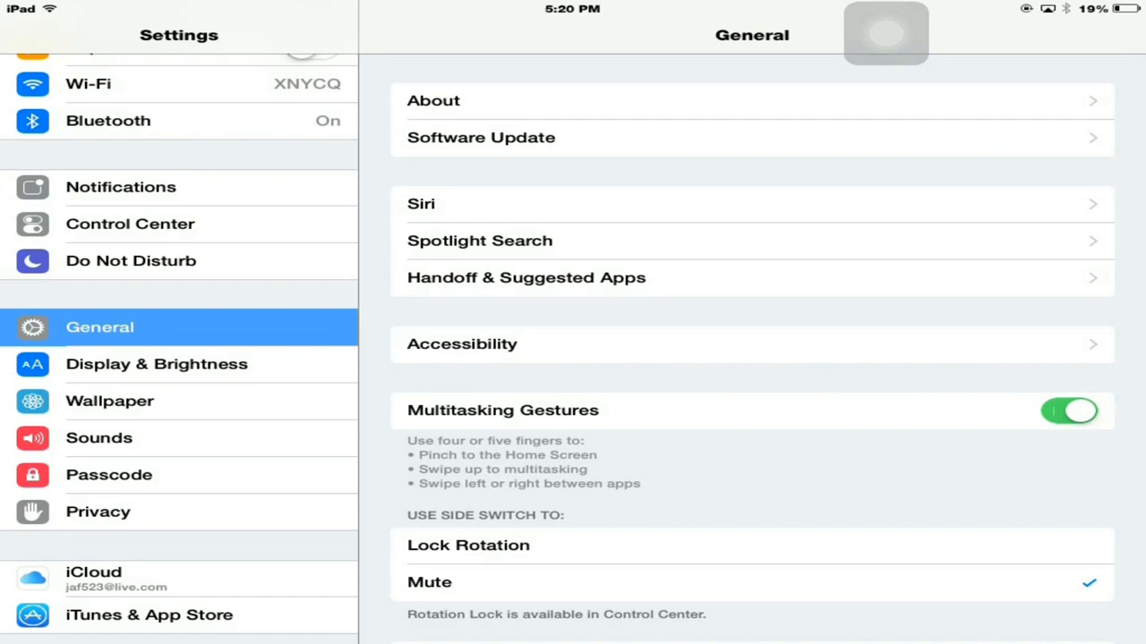
left_click(462, 344)
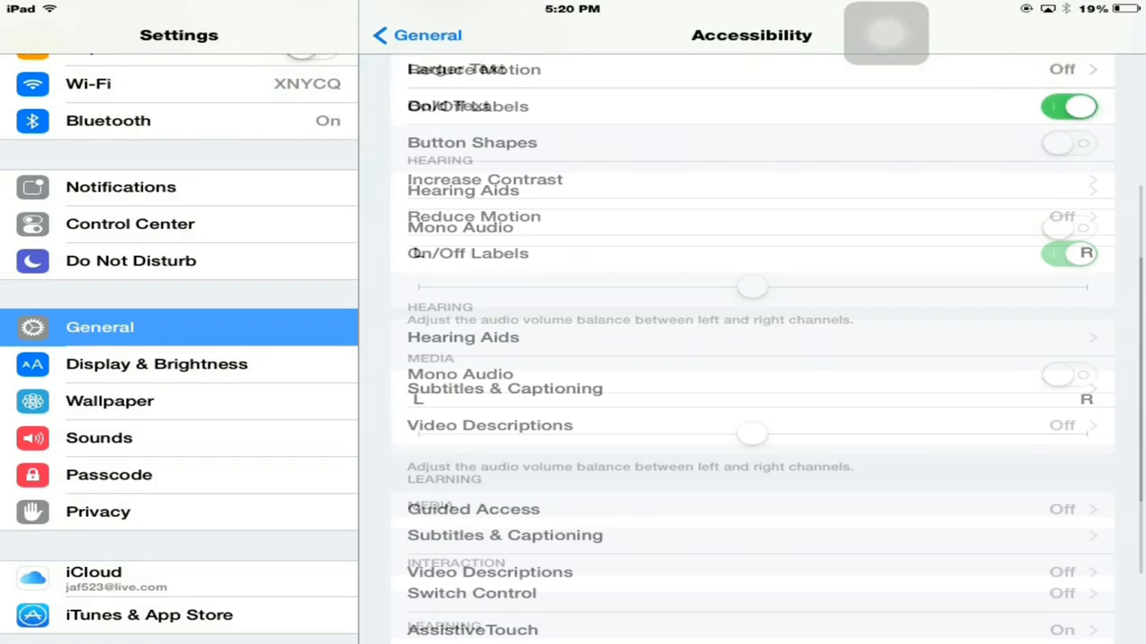
left_click(472, 630)
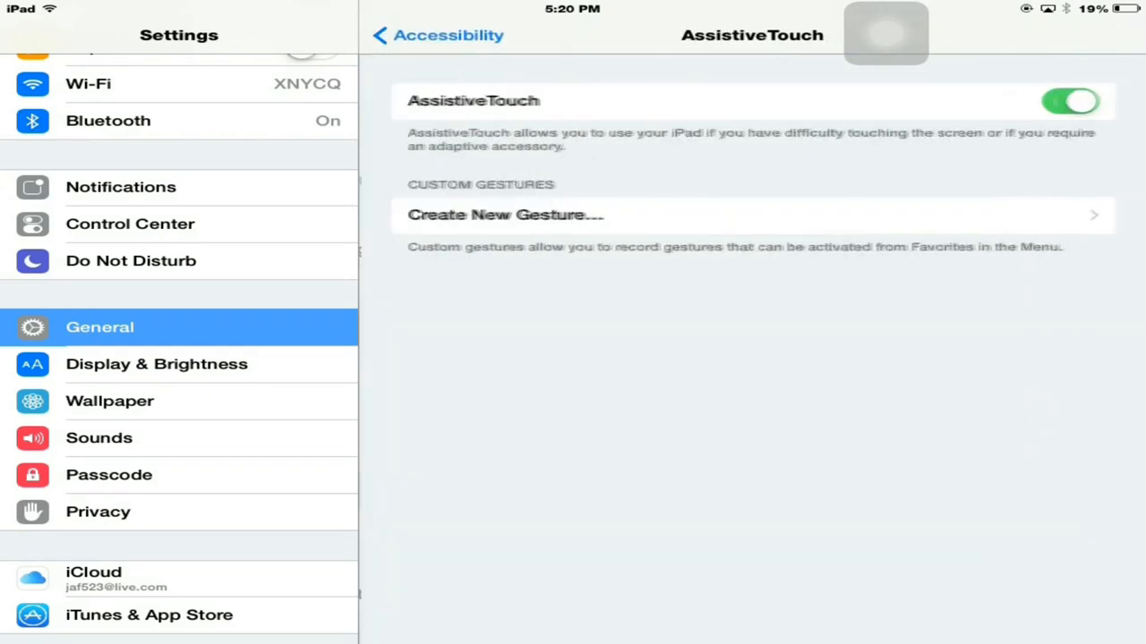
left_click(1071, 100)
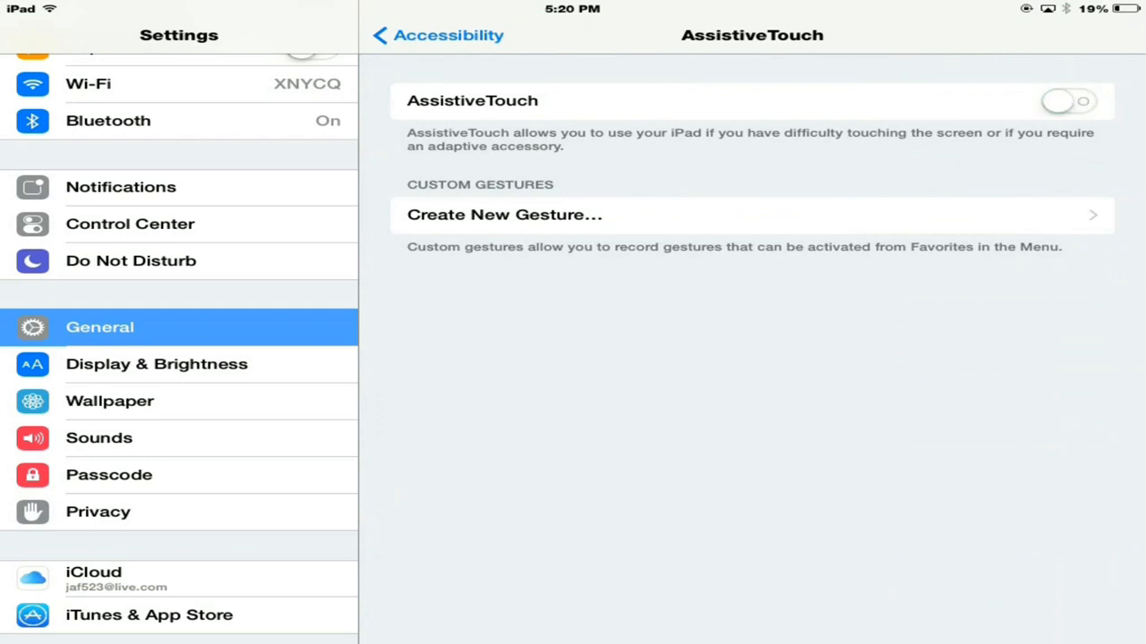
left_click(1067, 101)
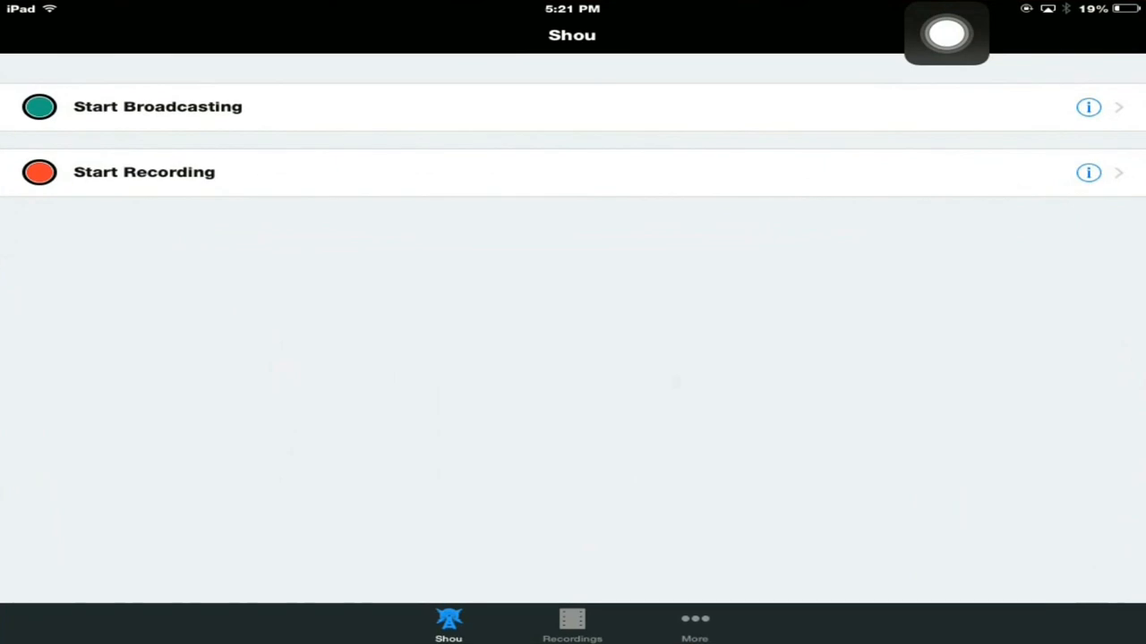
Start a Shou screen recording, dismiss the AssistiveTouch note, and switch to Minecraft PE.
left_click(143, 172)
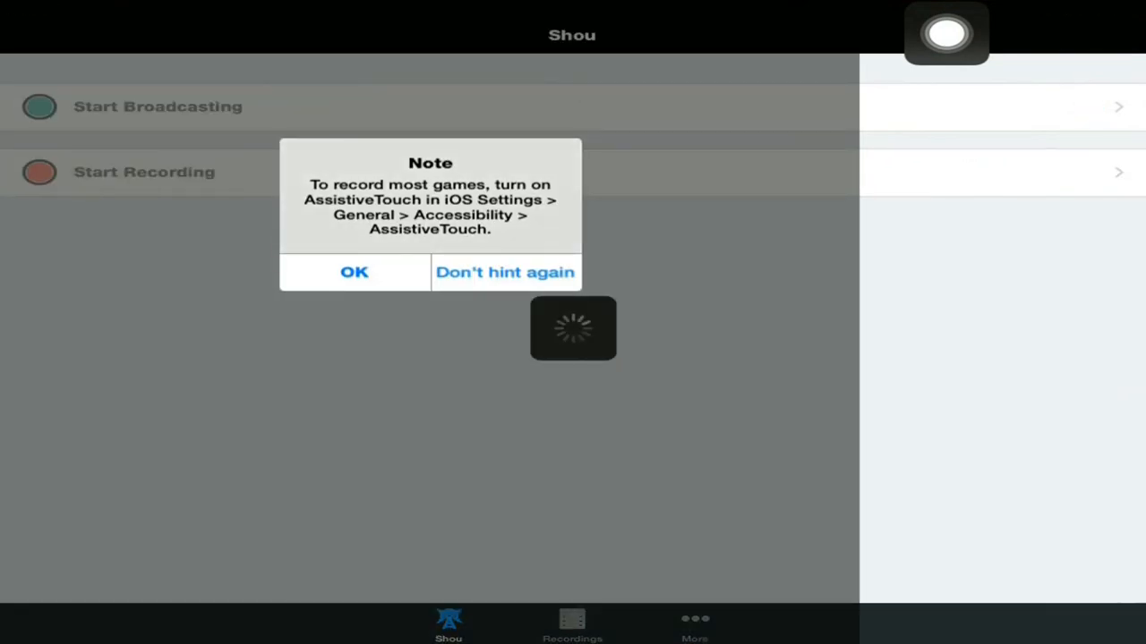
left_click(143, 172)
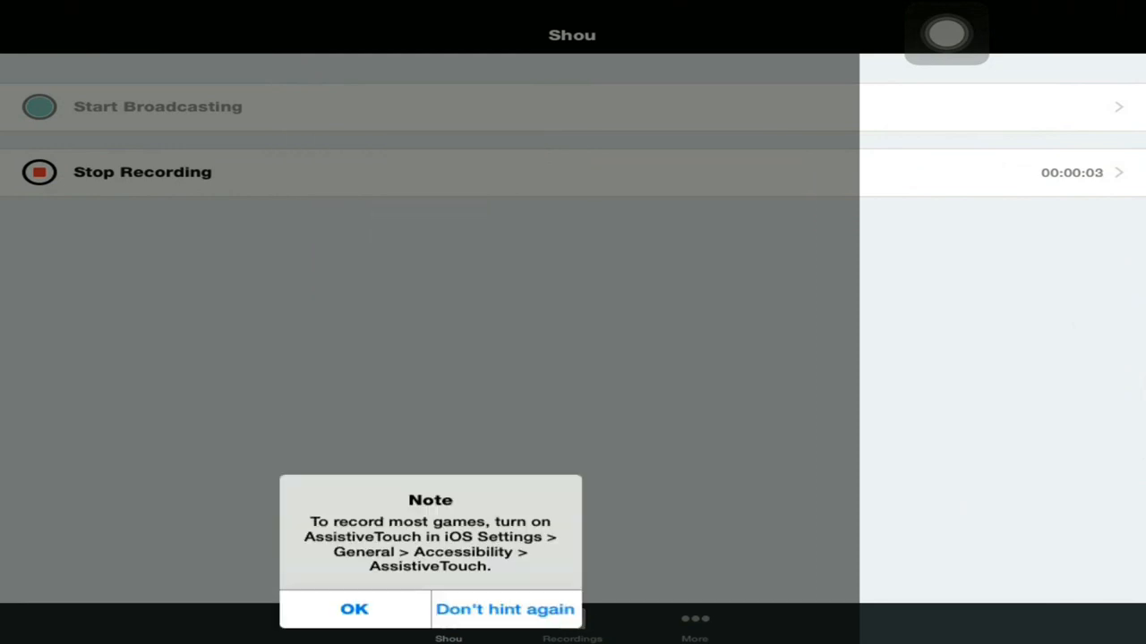
left_click(354, 608)
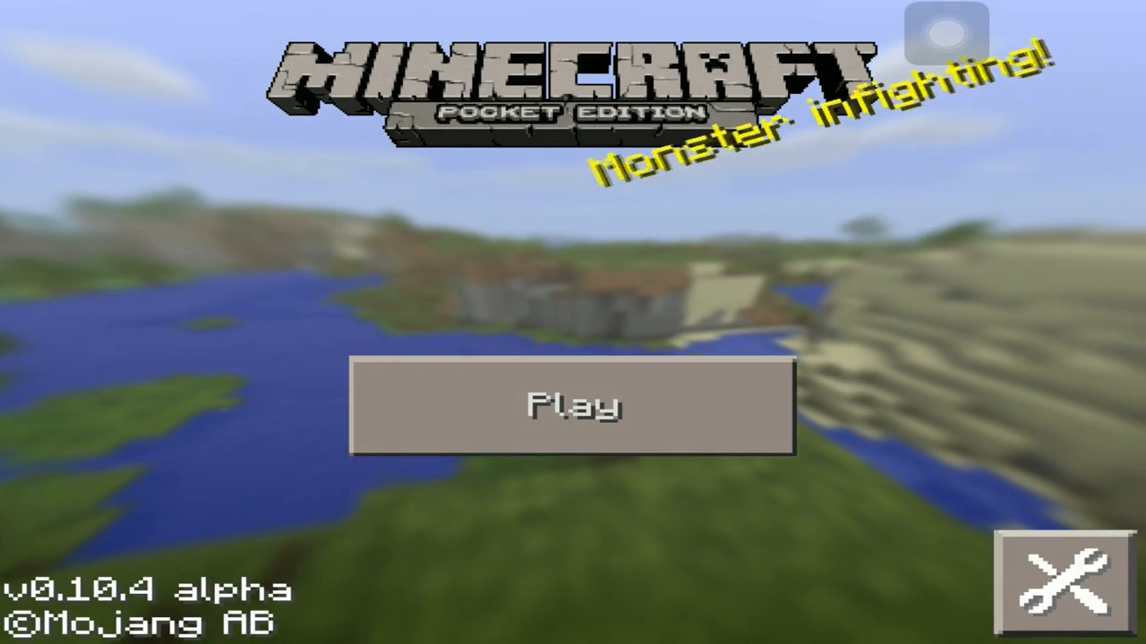
Enter the game via Play on Minecraft PE's title screen while recording continues.
left_click(572, 404)
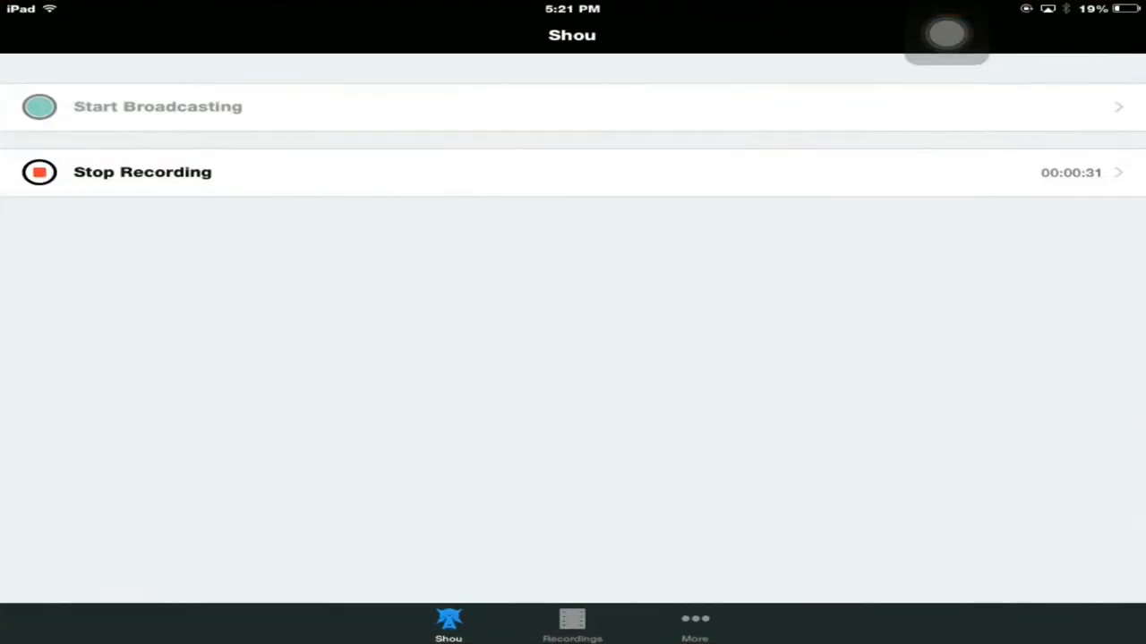
Stop the half-minute recording and select the saved clip for playback.
left_click(143, 172)
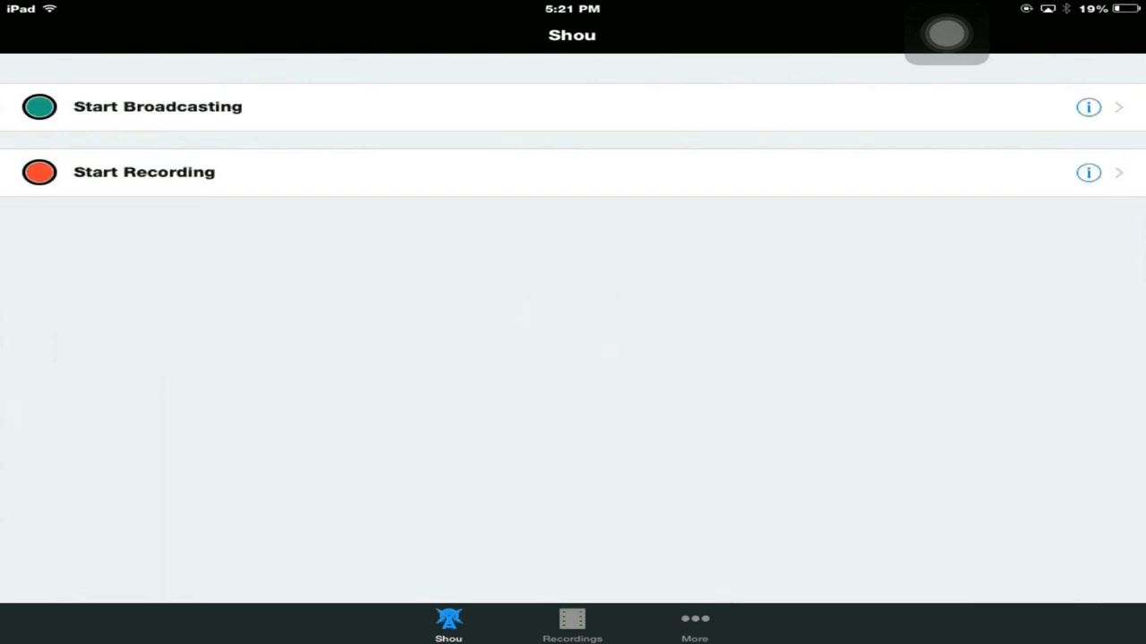
left_click(573, 623)
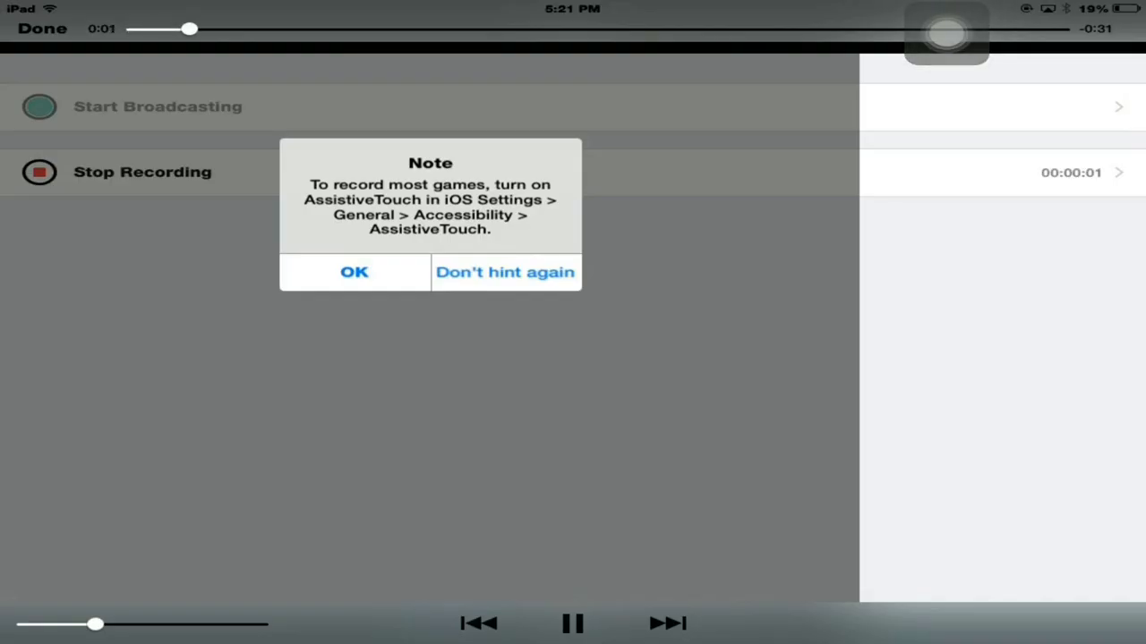
Play back the 32-second Minecraft clip in the video player, then close it with Done.
left_click(355, 272)
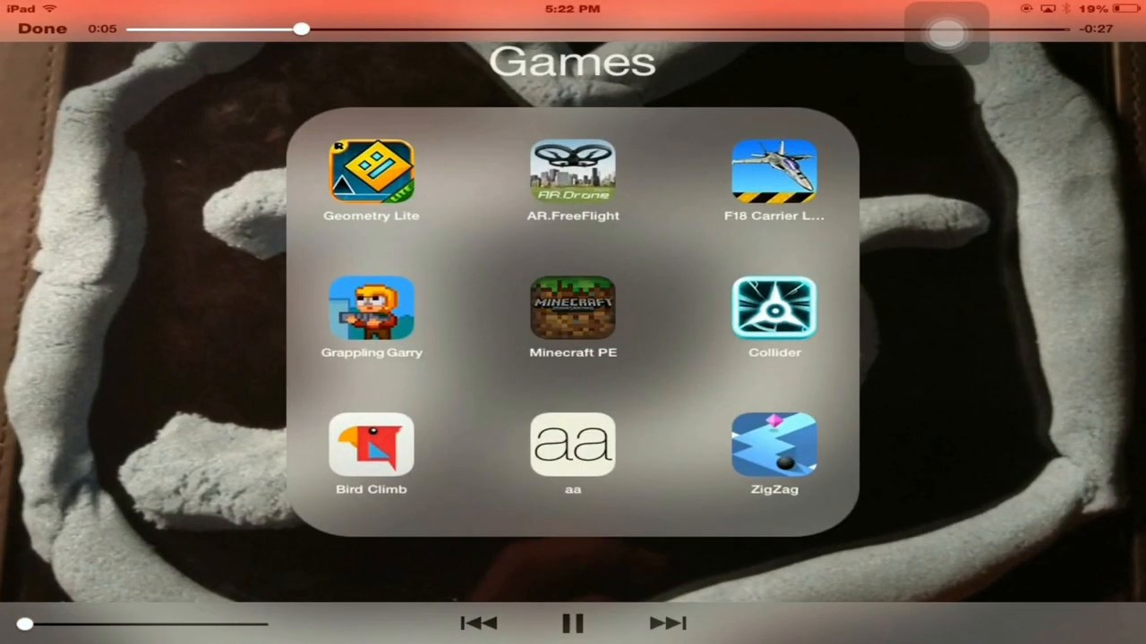
left_click(573, 308)
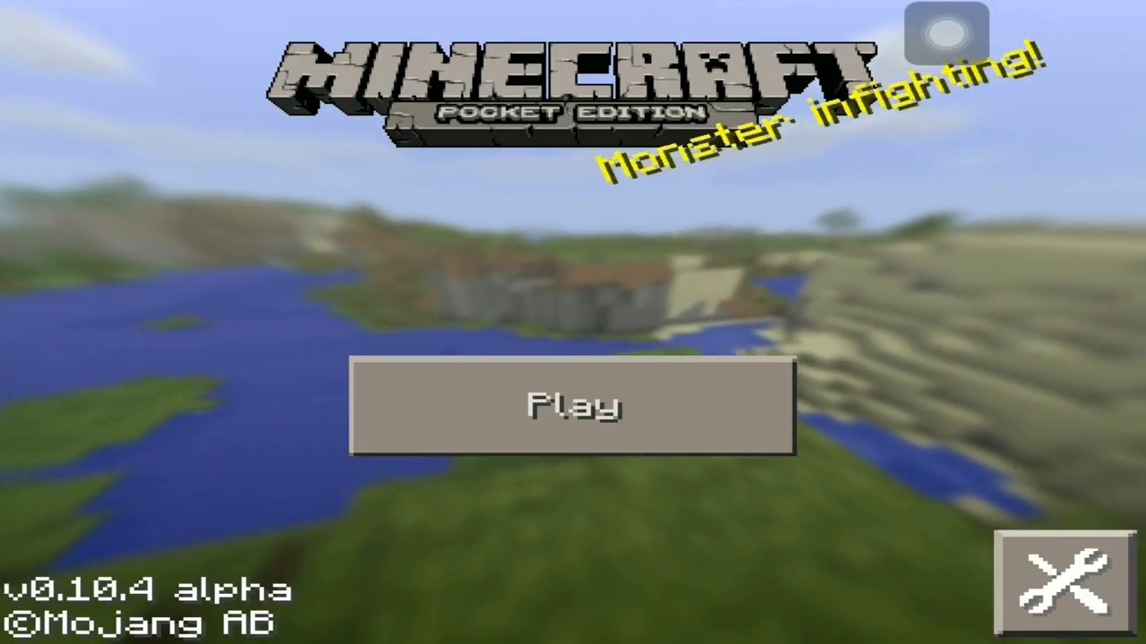
left_click(573, 405)
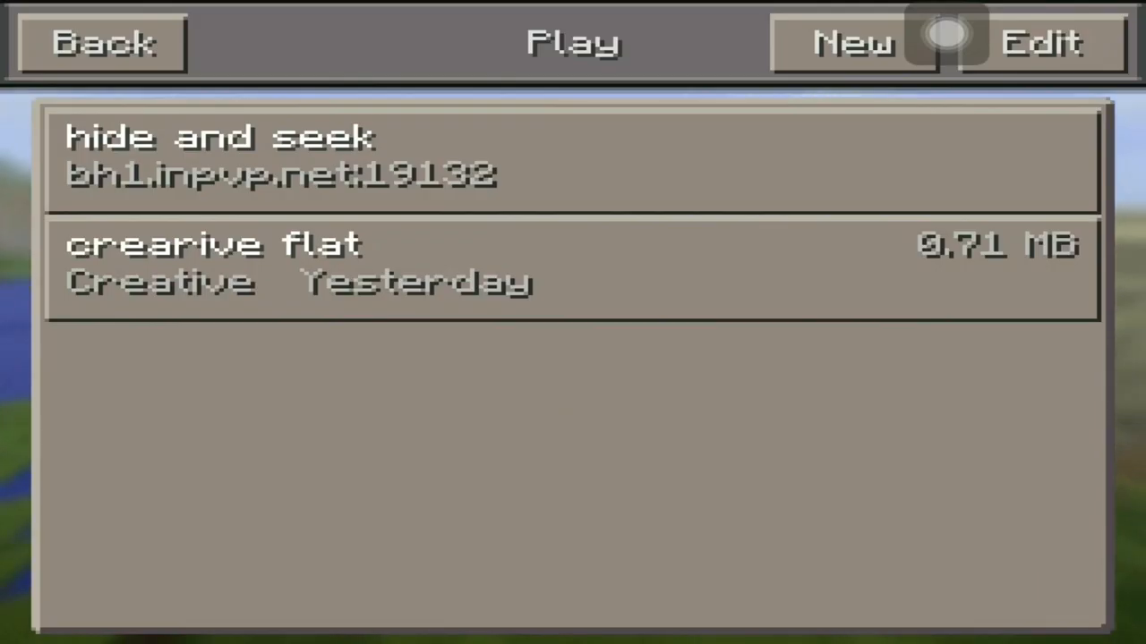
left_click(571, 43)
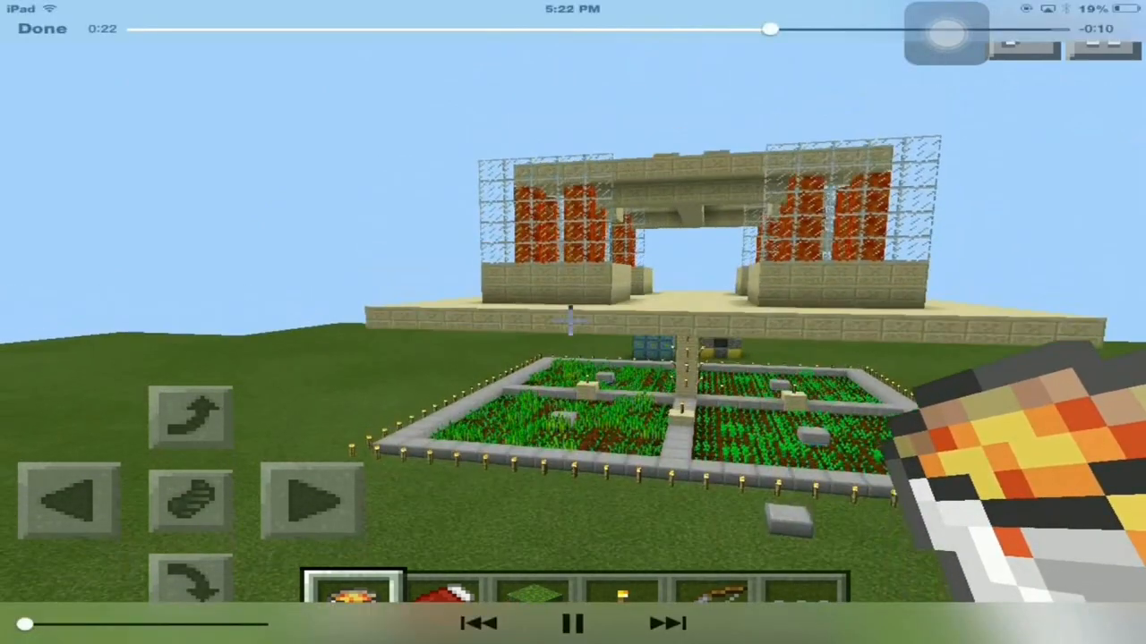
left_click(42, 29)
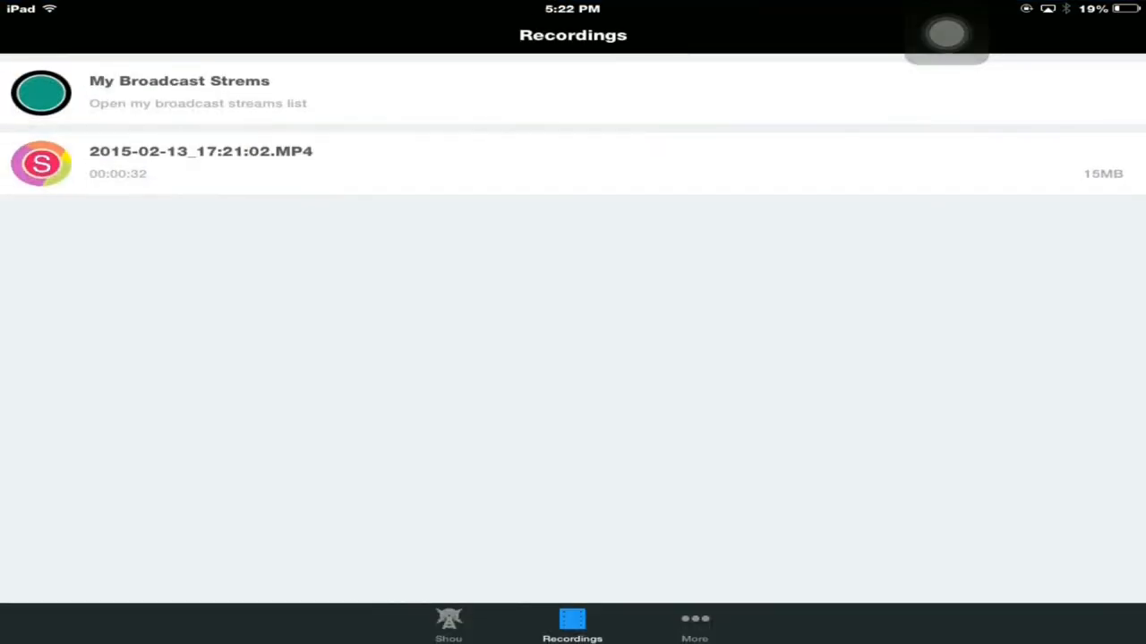
View the saved MP4's Play/Open In/Save/Delete options, then go to the More info page.
left_click(201, 161)
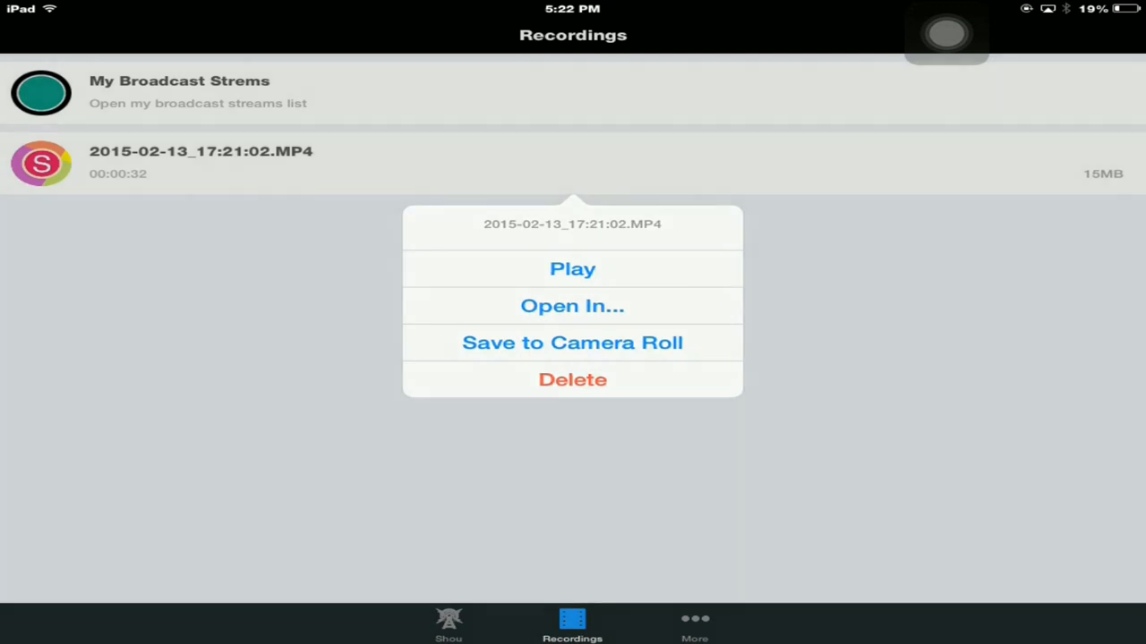
left_click(695, 623)
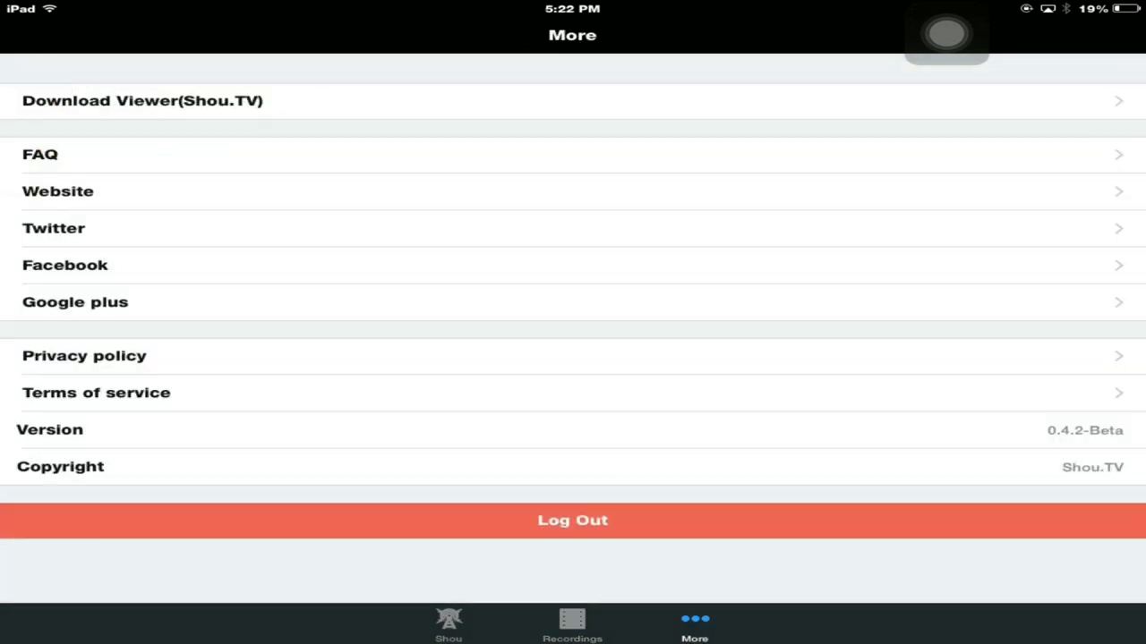